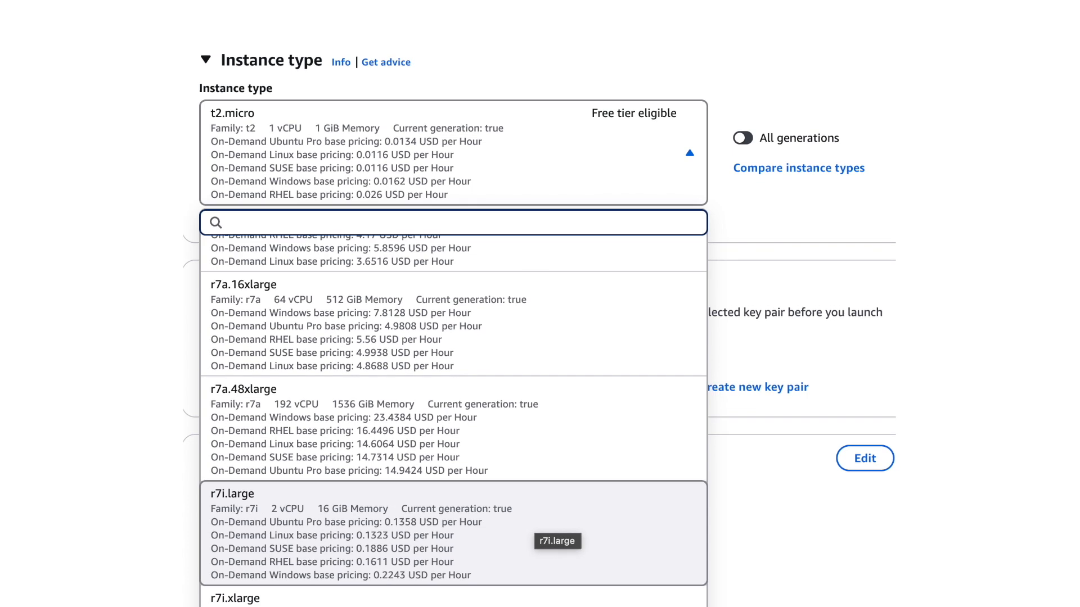
scroll("down", 3)
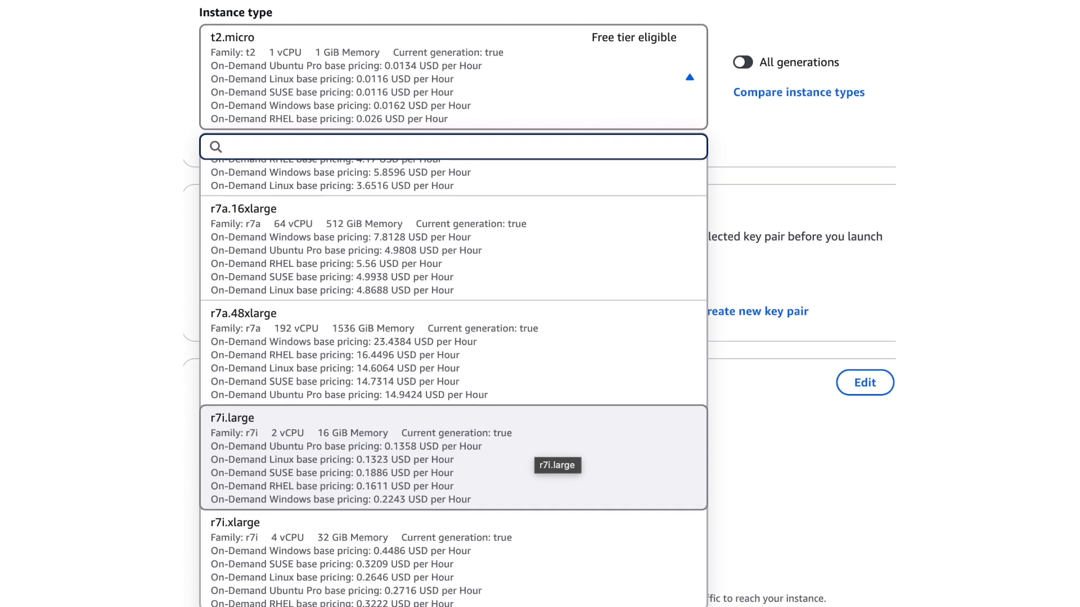
scroll("down", 3)
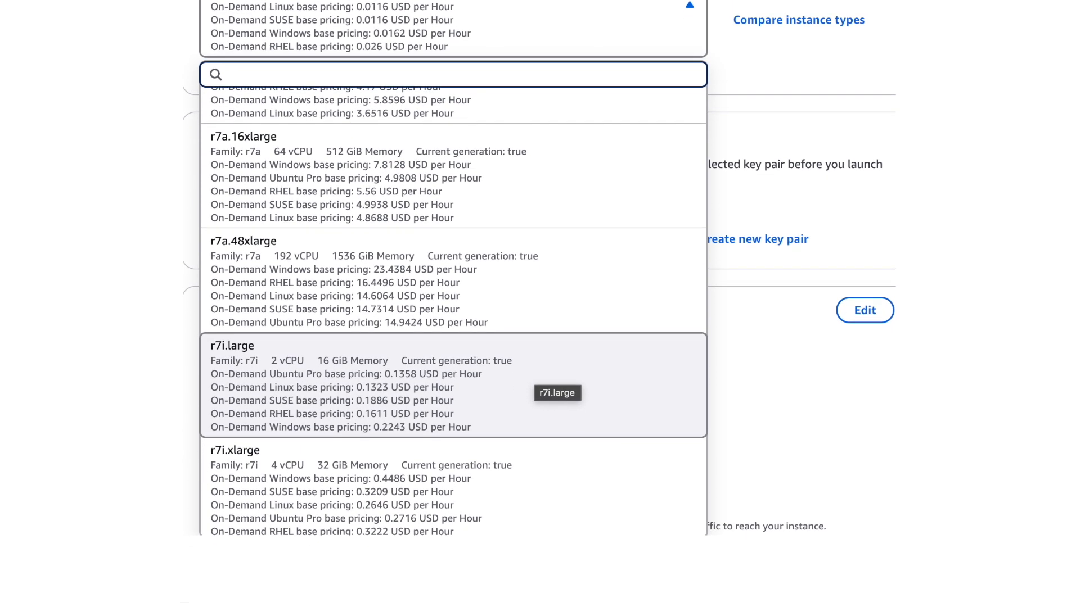